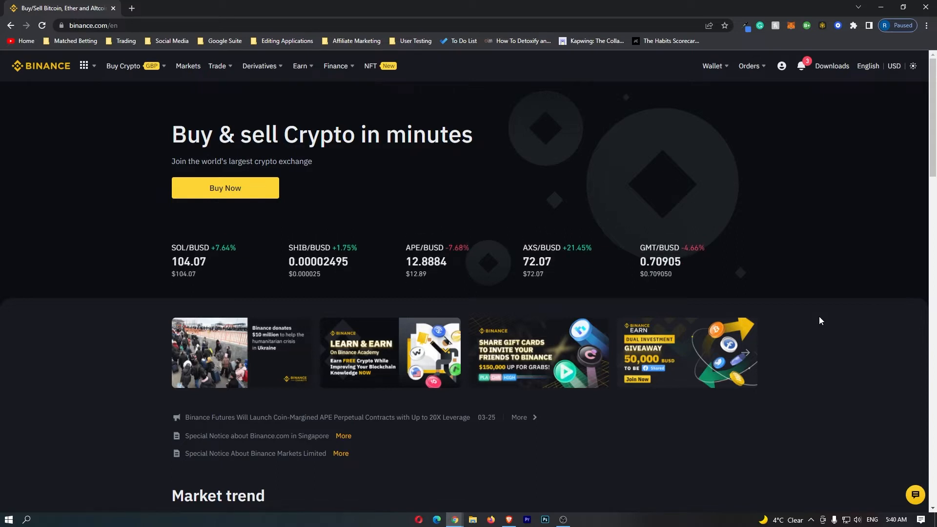
- Go to the Fiat and Spot wallet from the Wallet menu
click(713, 66)
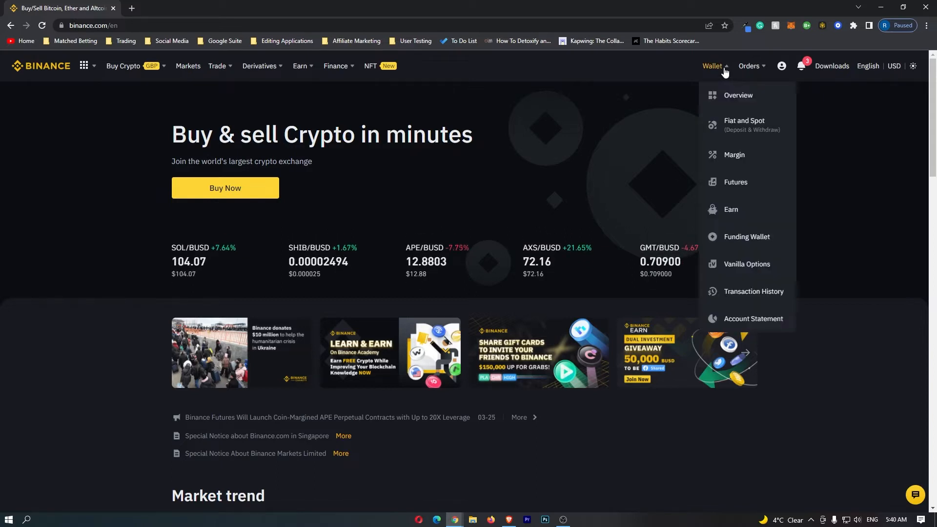
mouse_move(743, 125)
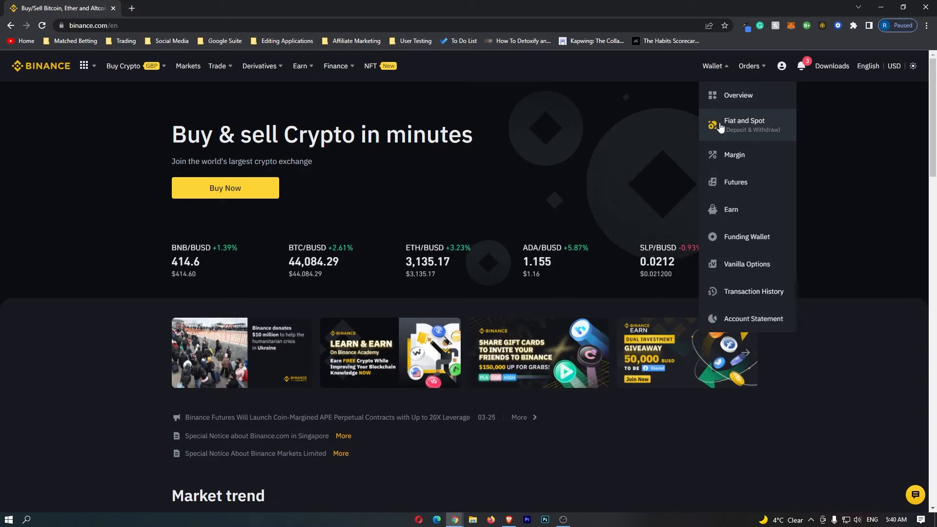
click(743, 124)
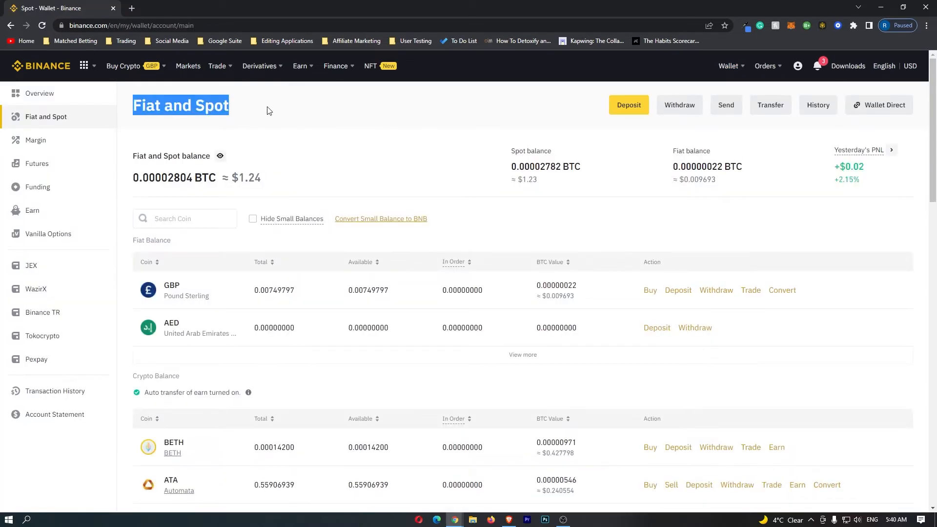
- Scroll the crypto balances to USDT and start its deposit
scroll(down, 3)
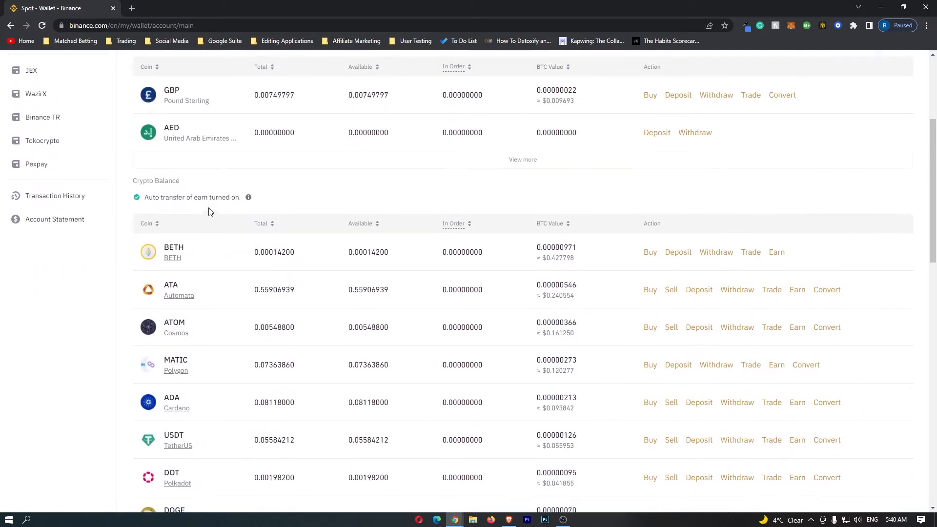
scroll(down, 3)
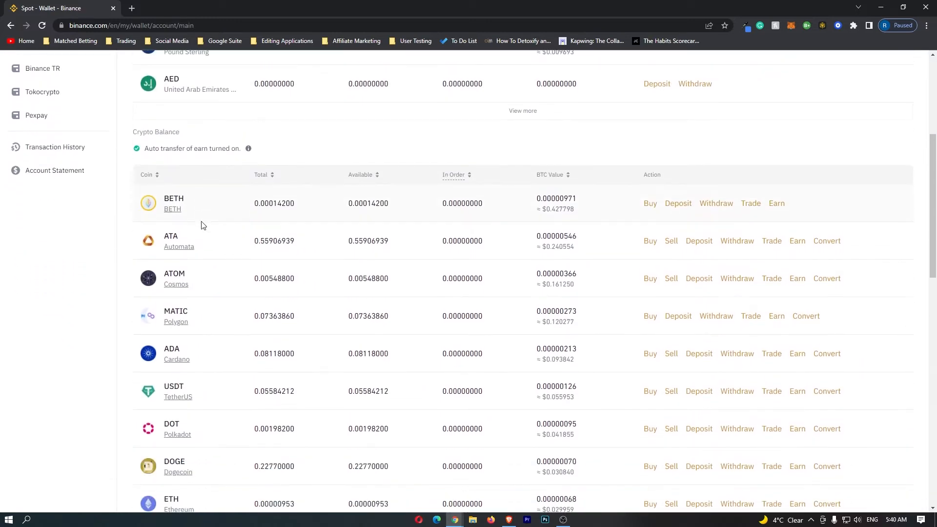
scroll(down, 3)
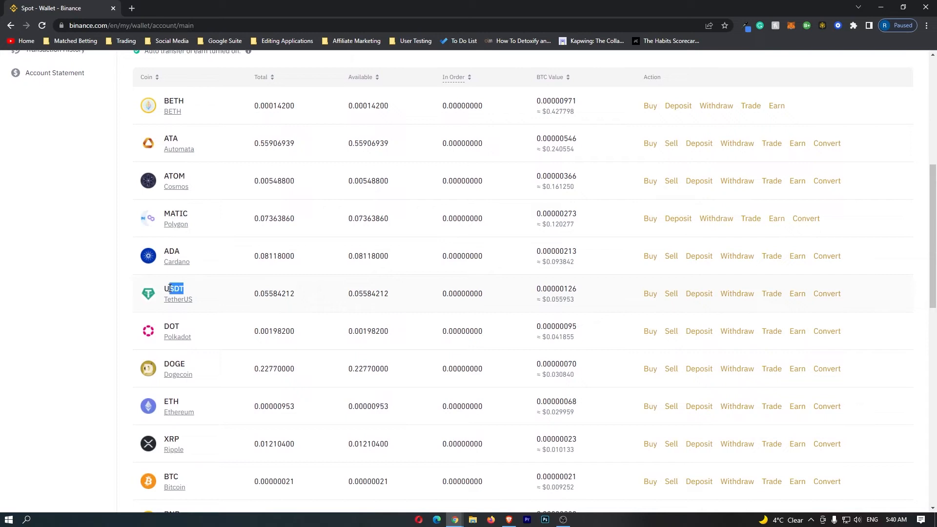
mouse_move(218, 311)
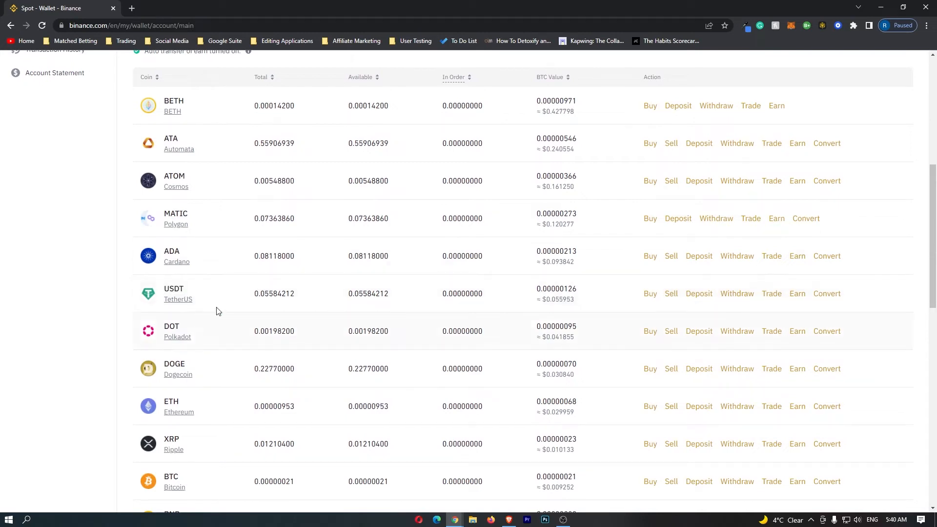
mouse_move(423, 309)
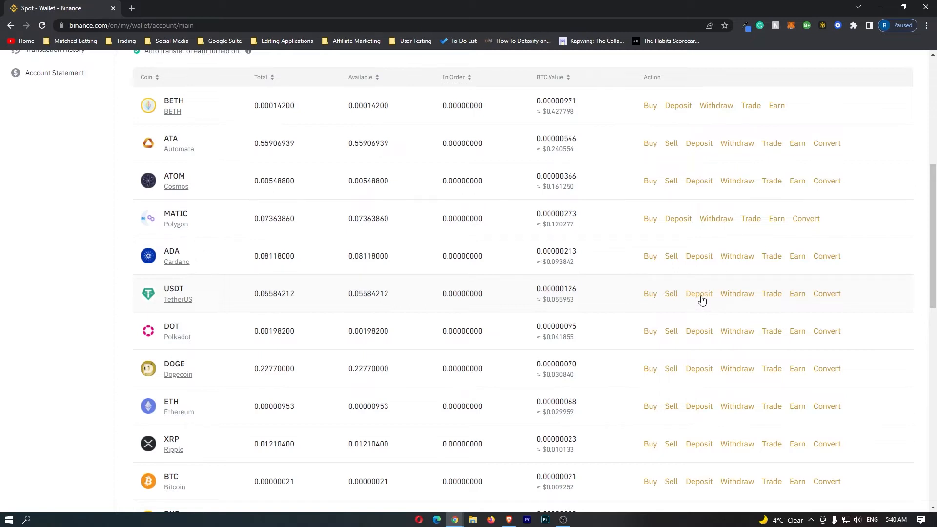
click(698, 293)
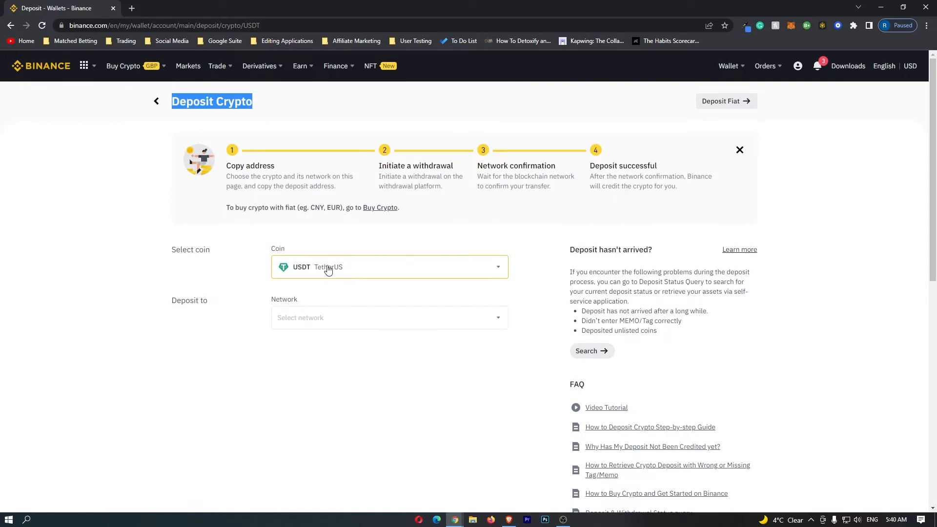
- Select the ETH Ethereum (ERC20) network and copy the USDT deposit address
click(388, 318)
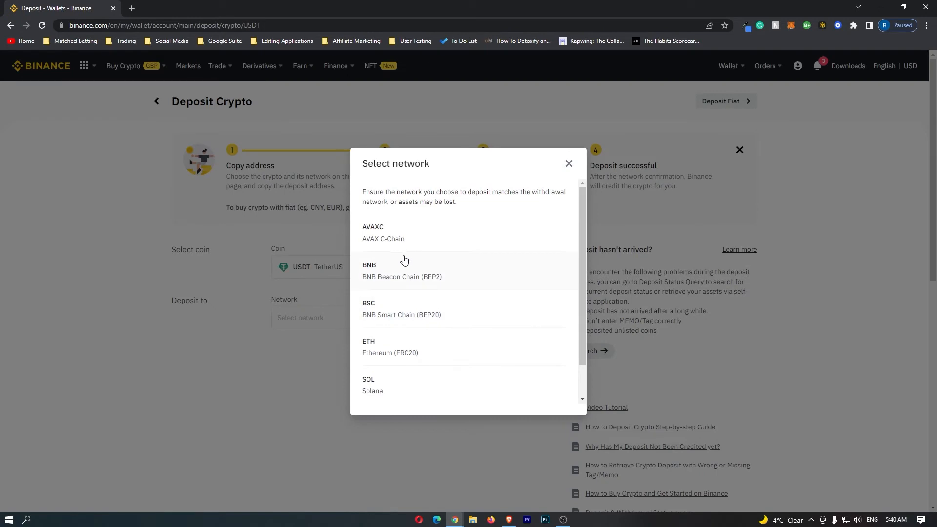
scroll(down, 3)
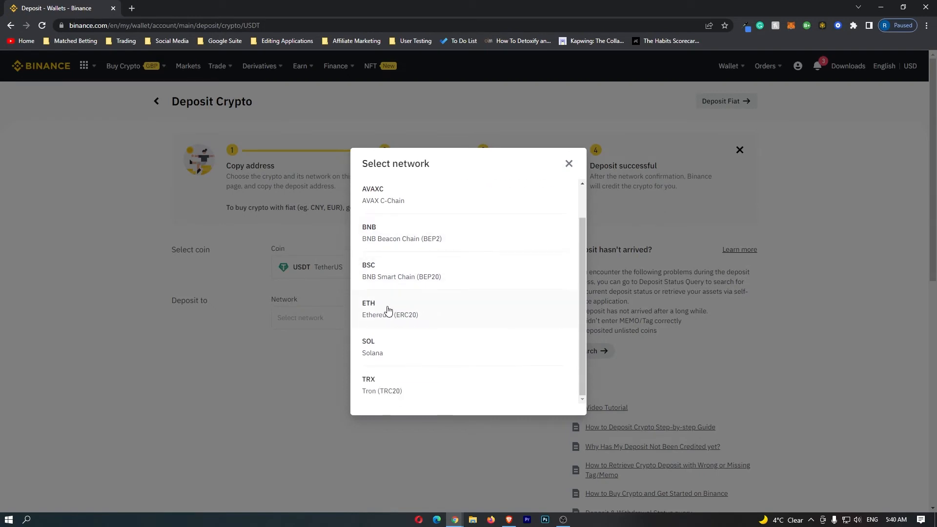
click(389, 309)
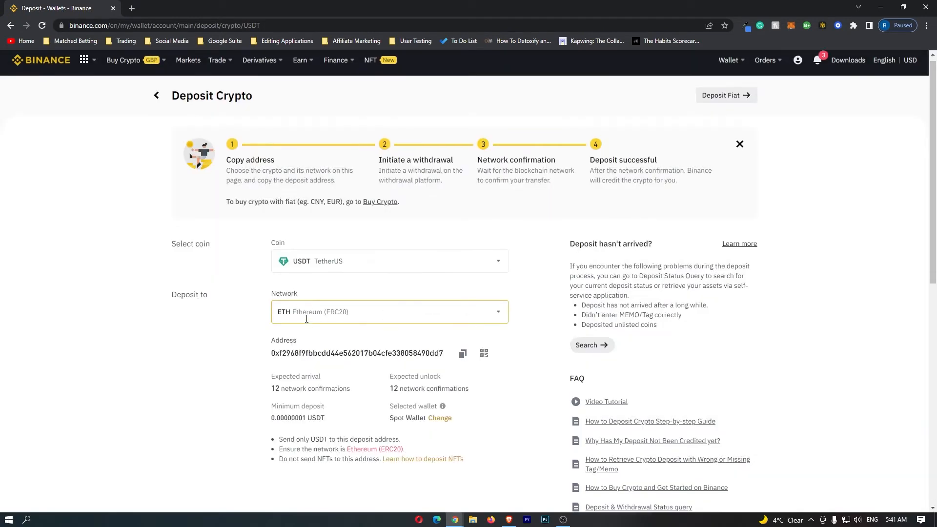
scroll(down, 3)
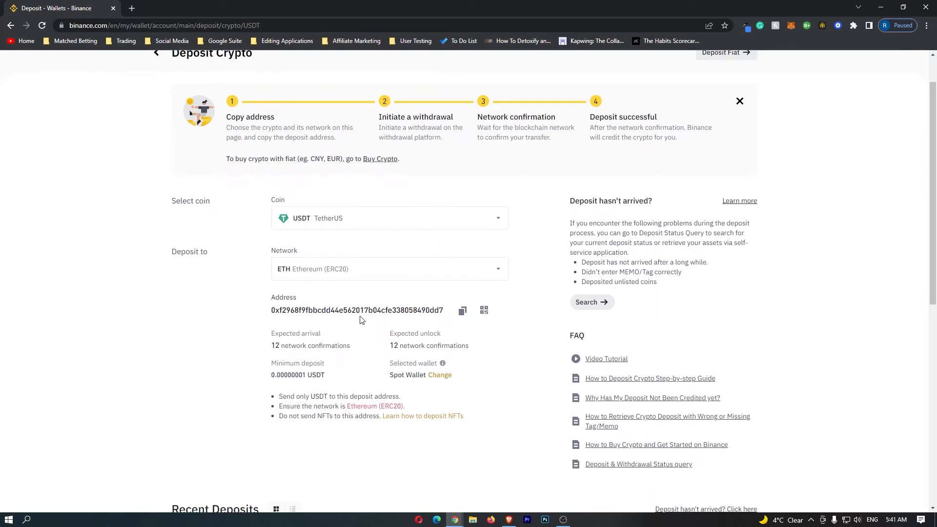
mouse_move(370, 332)
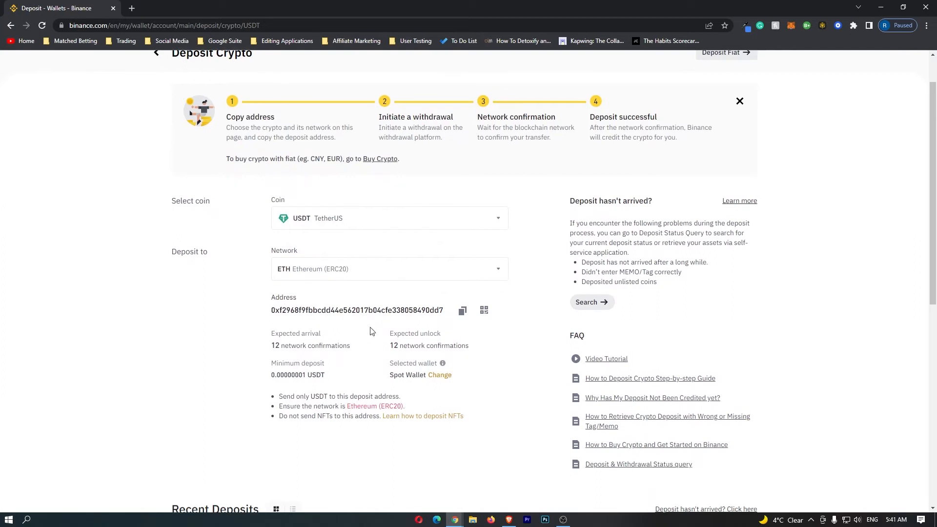
click(463, 310)
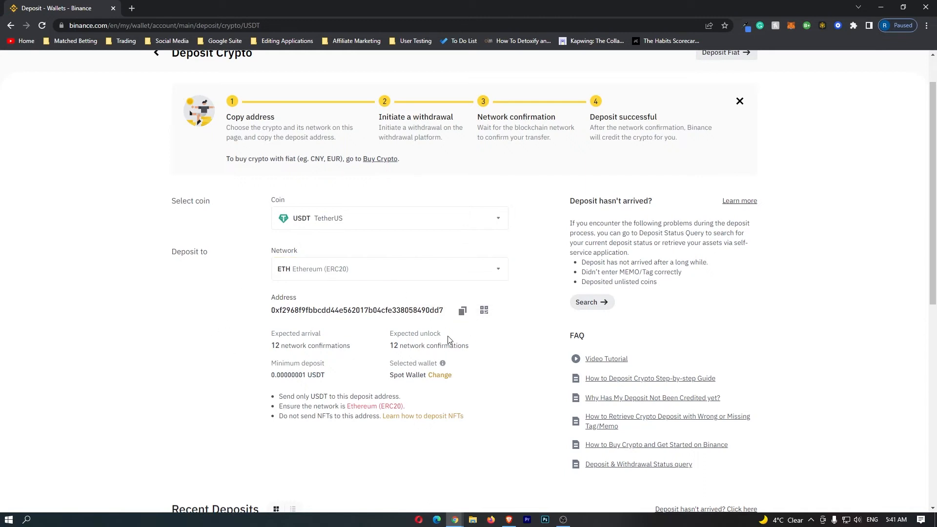
click(248, 8)
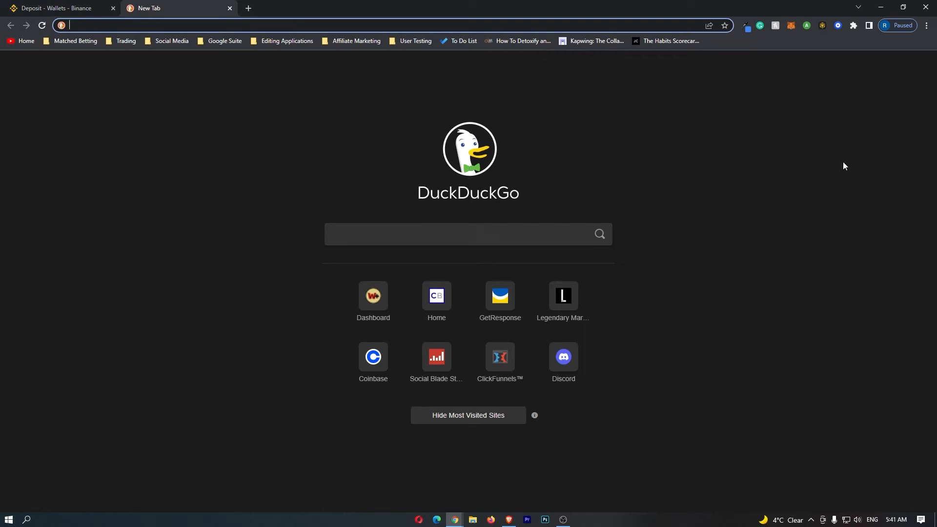
mouse_move(840, 106)
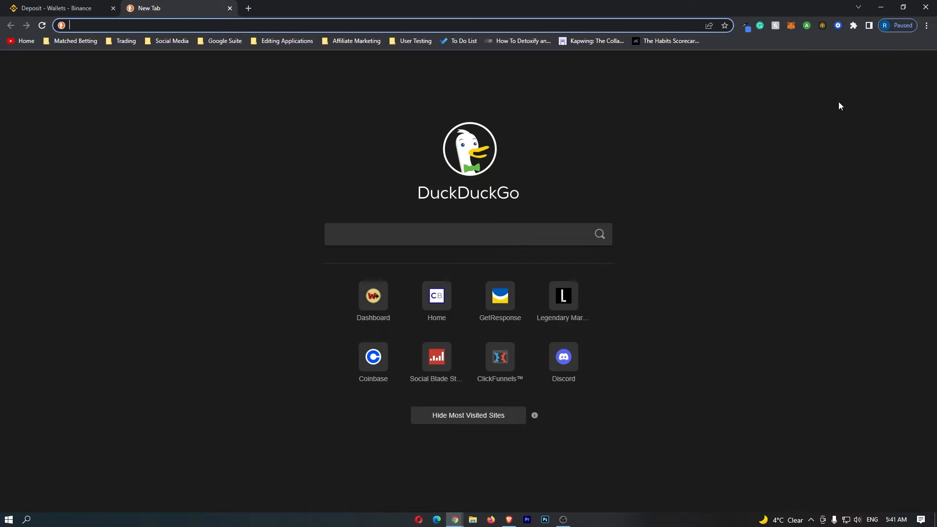
mouse_move(838, 26)
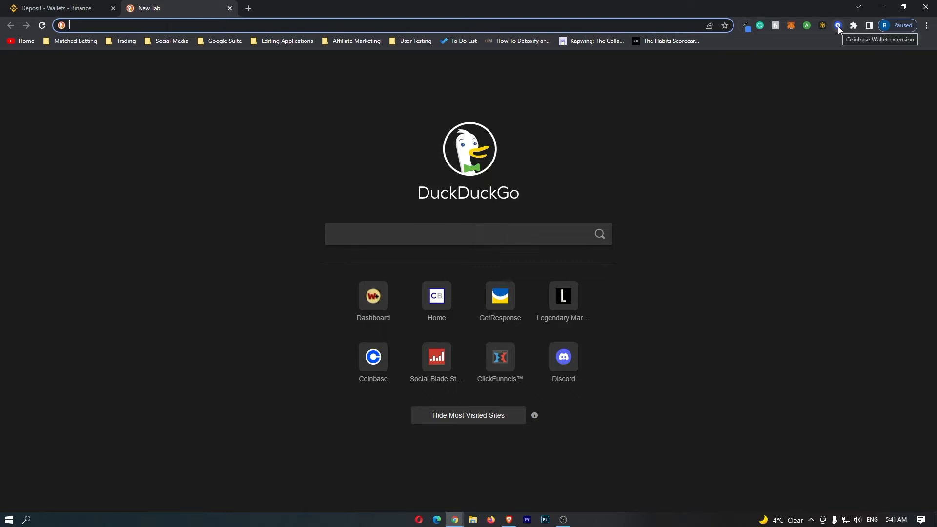
- Open the Coinbase Wallet extension to view the US$5.47 Ethereum balance
click(839, 25)
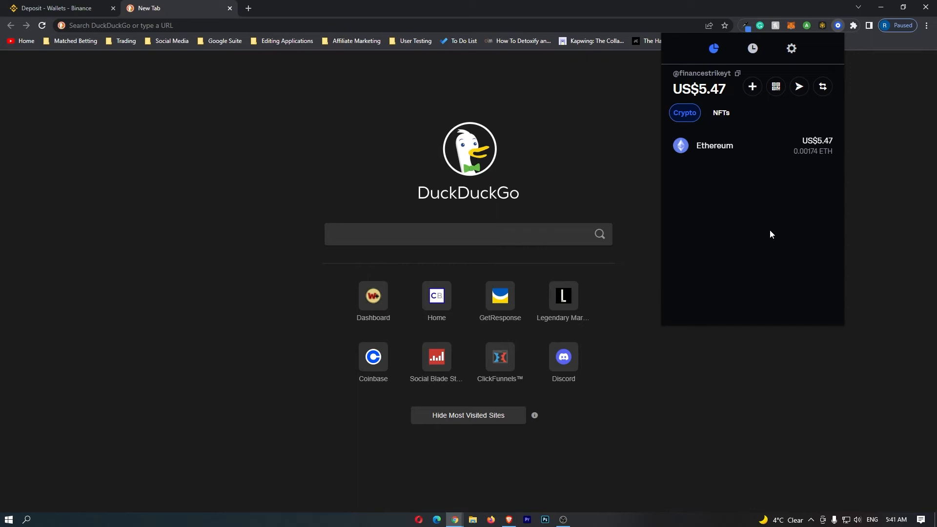
mouse_move(719, 156)
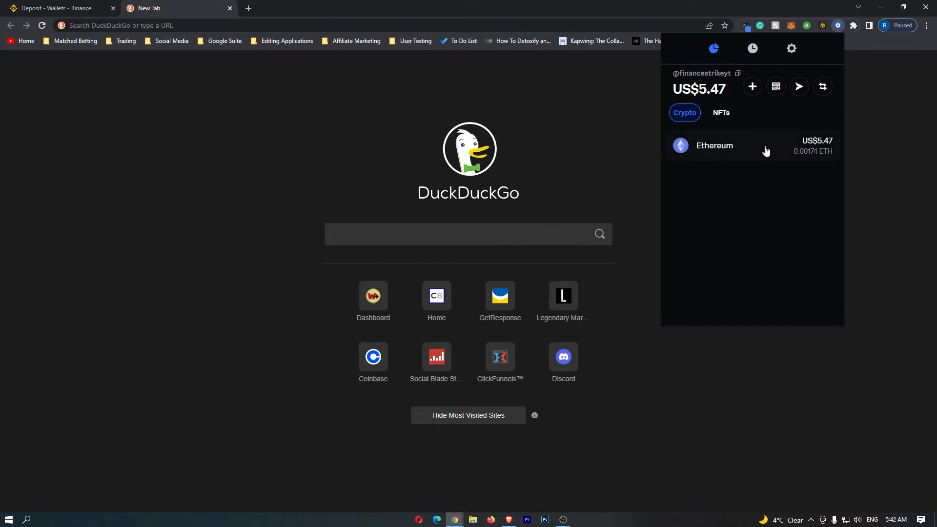
mouse_move(730, 149)
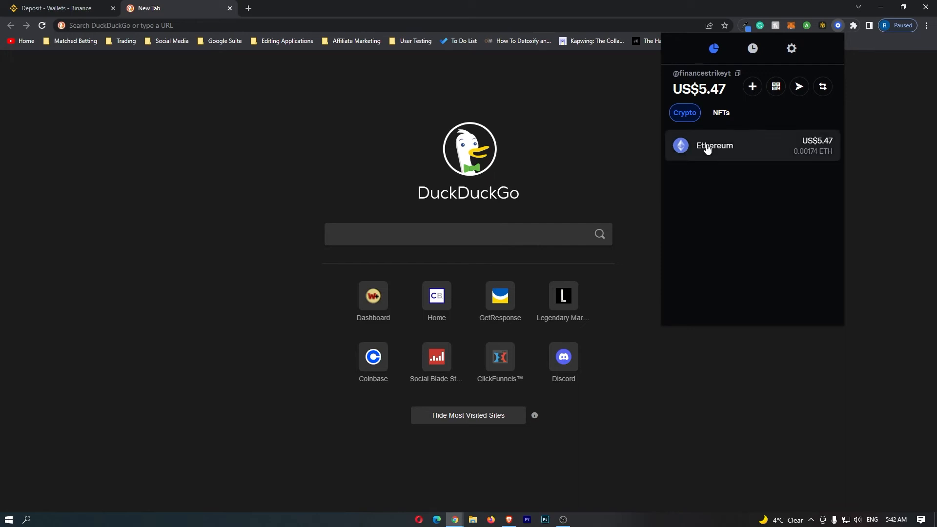
- Send $2 of Ethereum and continue to the recipient screen
click(714, 146)
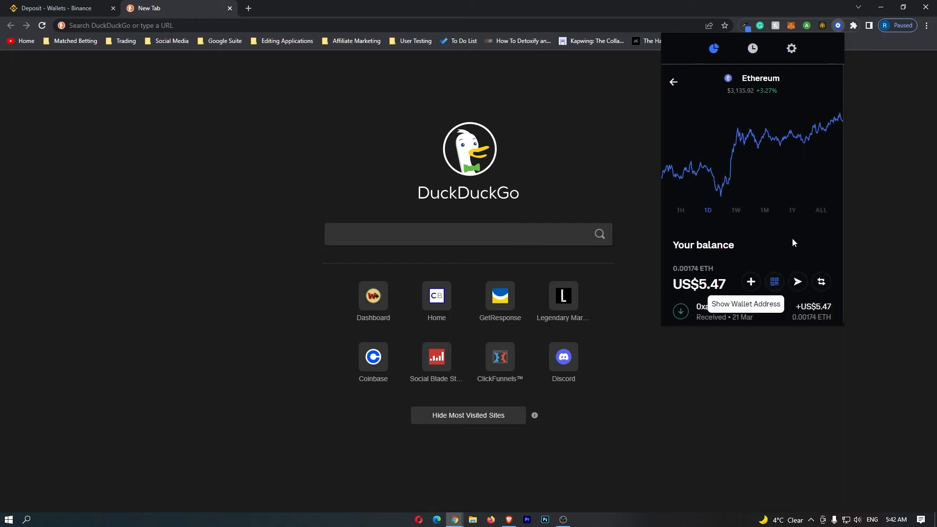
mouse_move(797, 282)
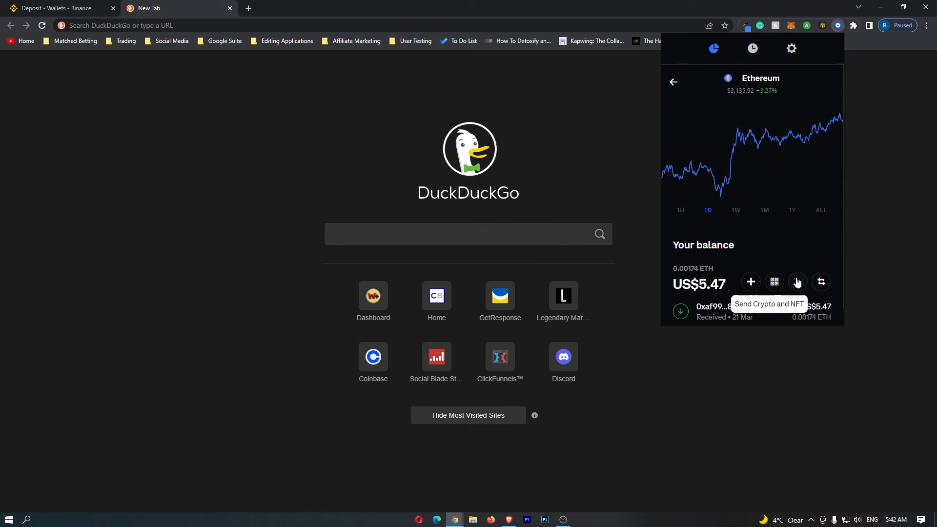
click(797, 281)
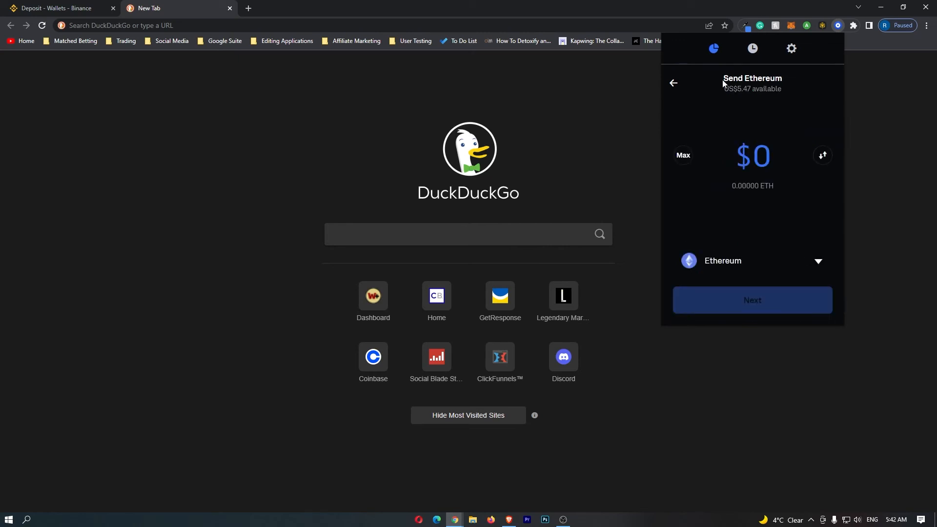
mouse_move(775, 160)
text(2)
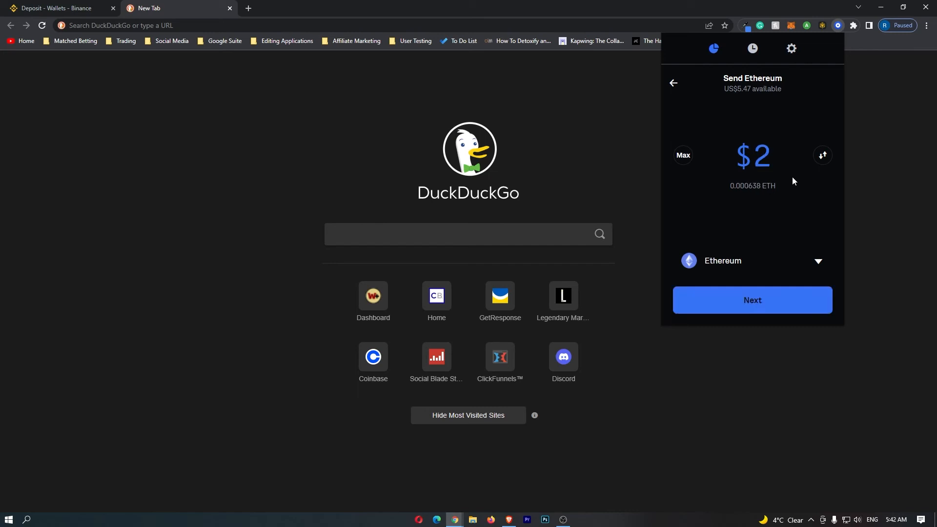
click(753, 299)
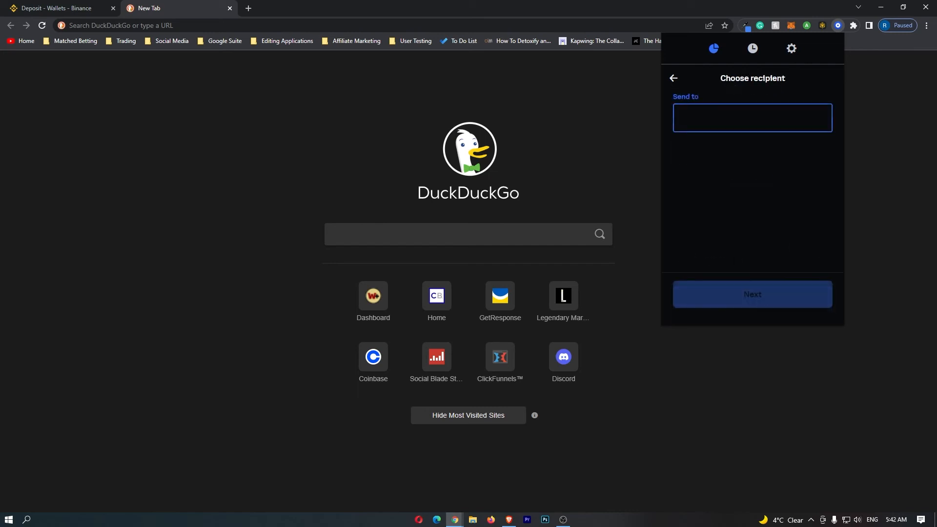
click(752, 117)
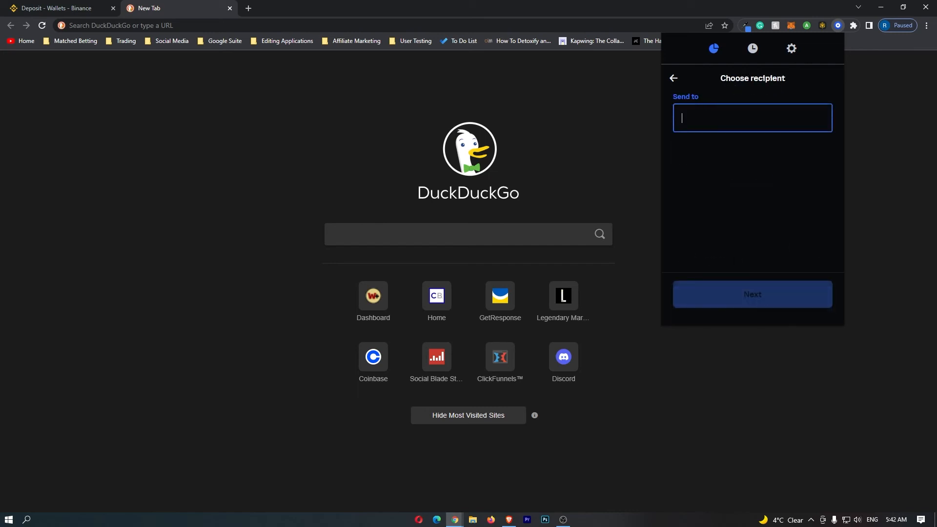
text(0xf2968f9fbbcdd44e562017b04cfe338058490dd7)
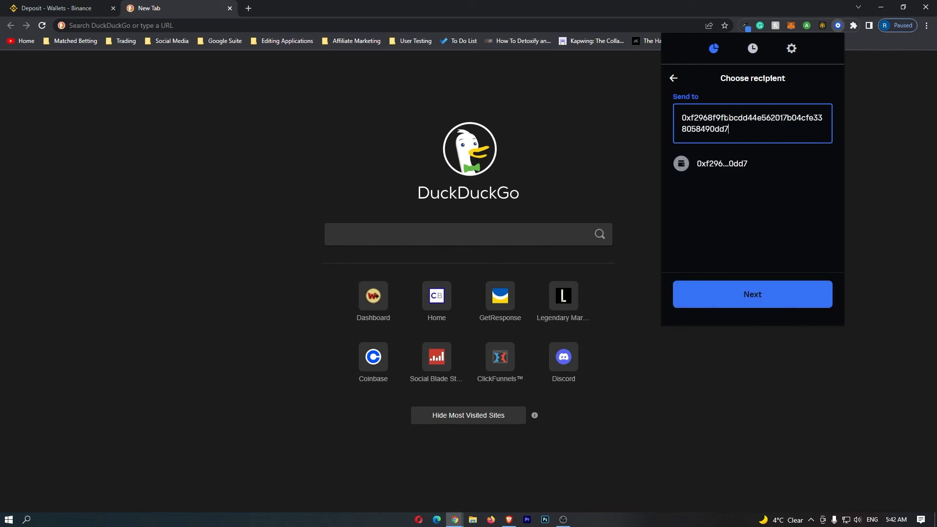
click(752, 294)
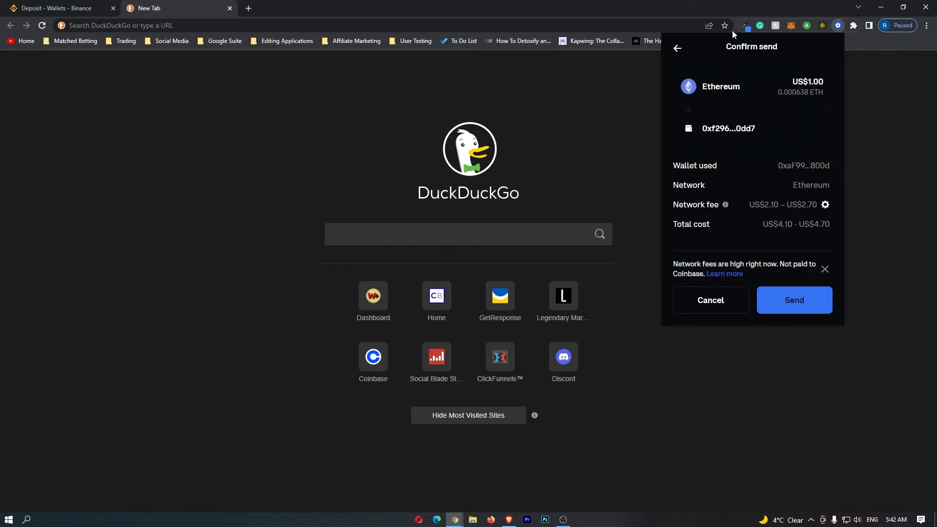
mouse_move(822, 187)
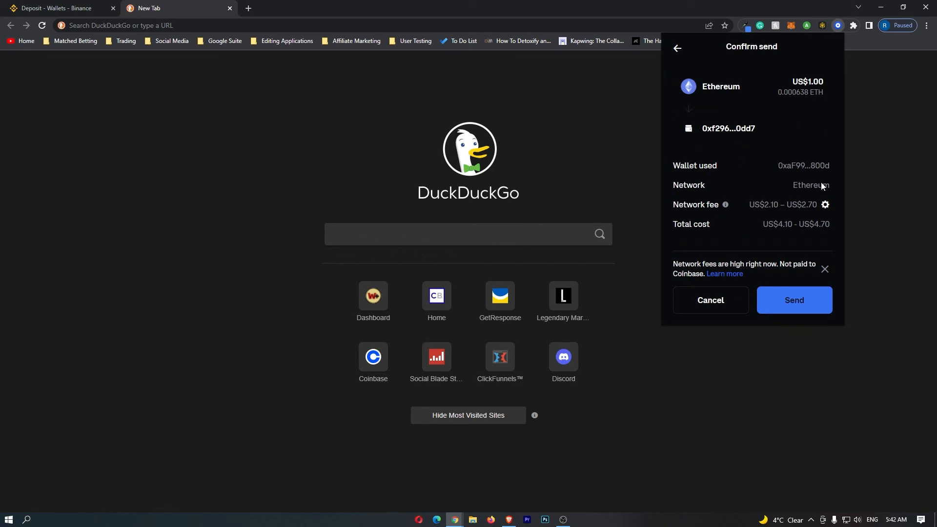
mouse_move(839, 122)
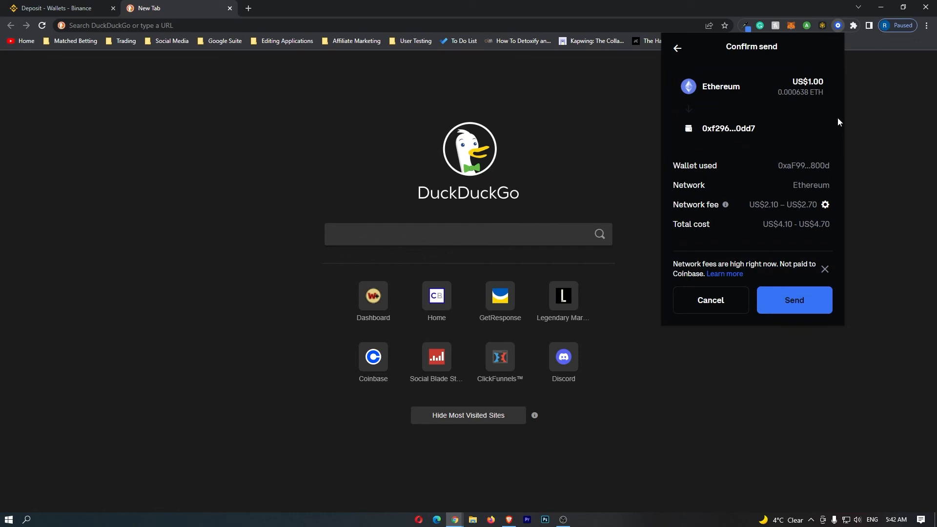
mouse_move(778, 253)
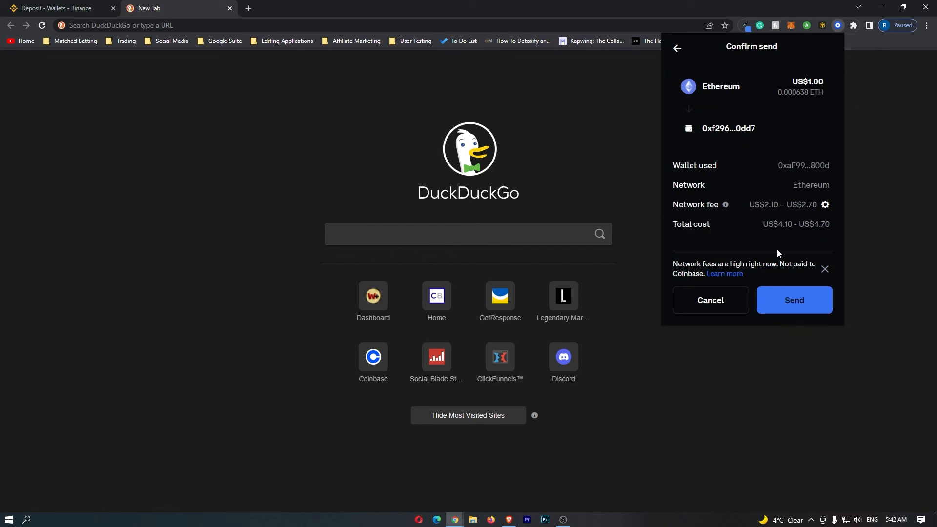
mouse_move(794, 301)
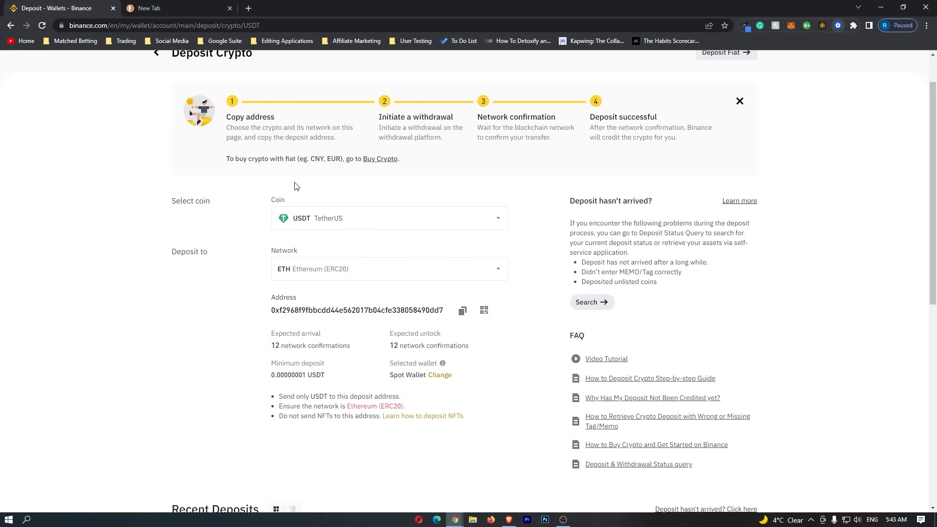
mouse_move(392, 255)
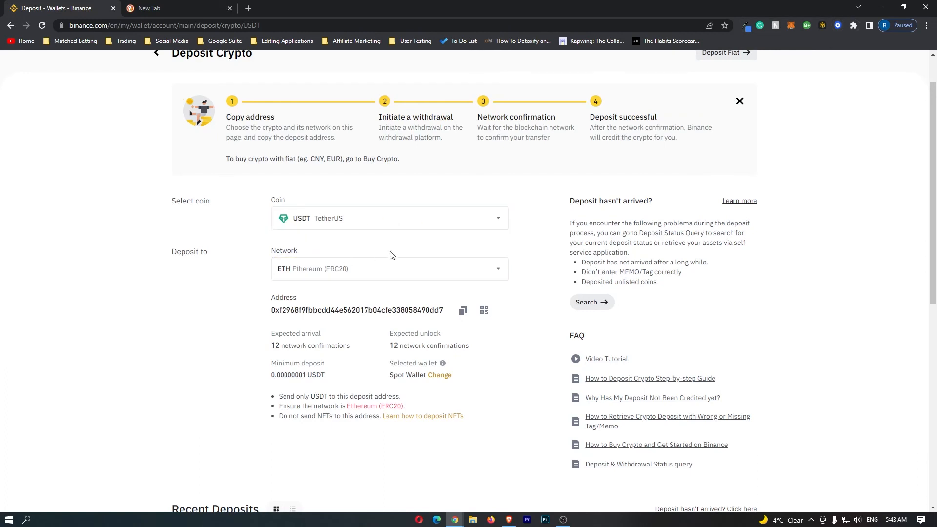